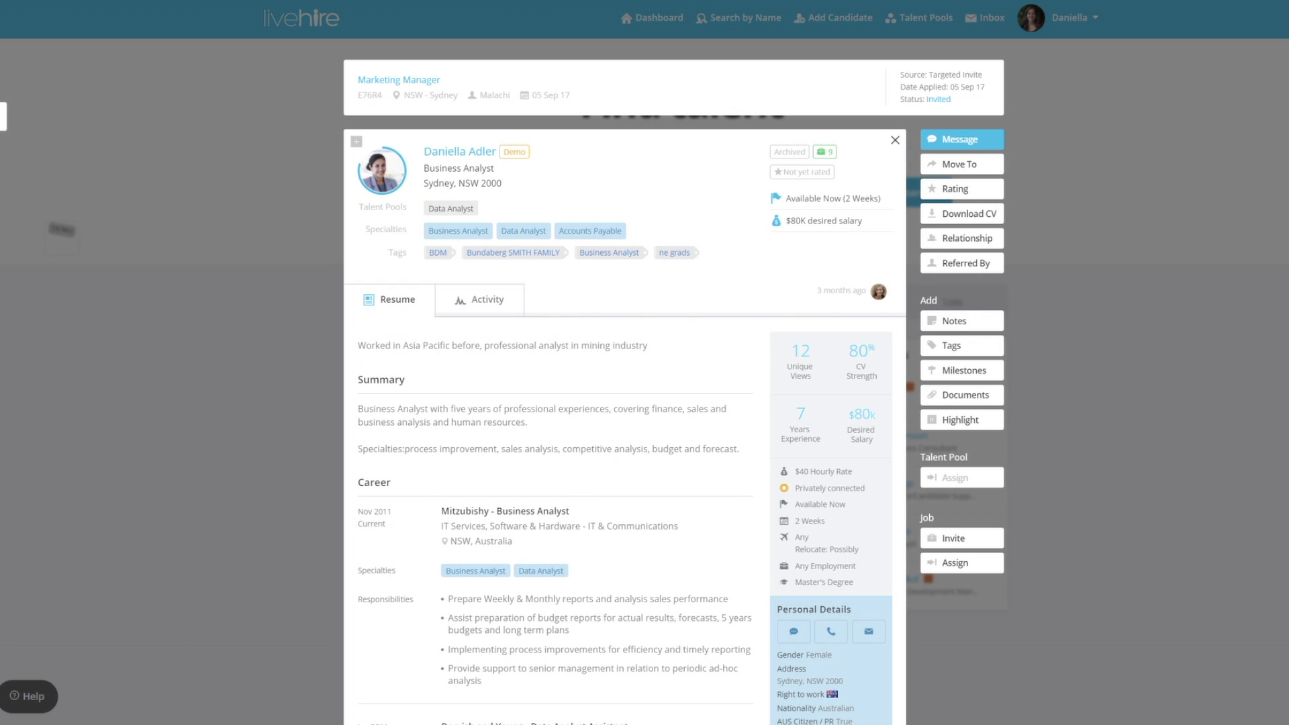
mouse_move(669, 349)
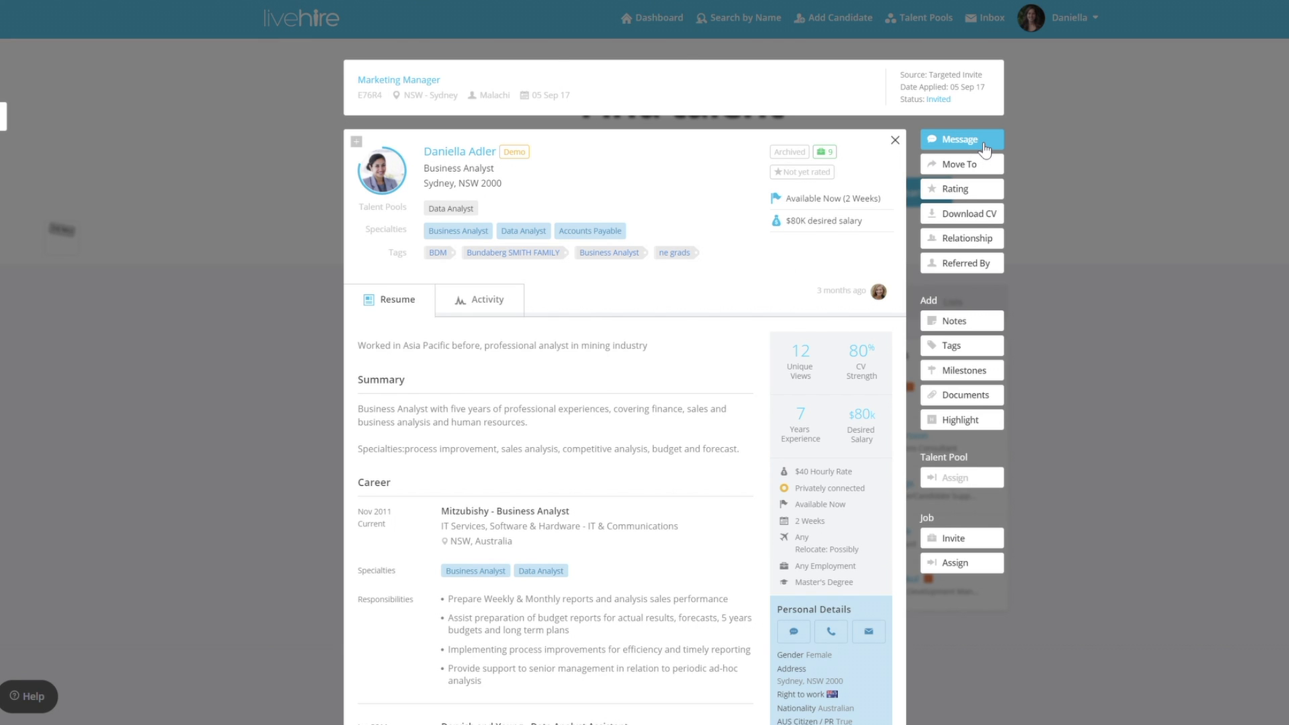
mouse_move(994, 176)
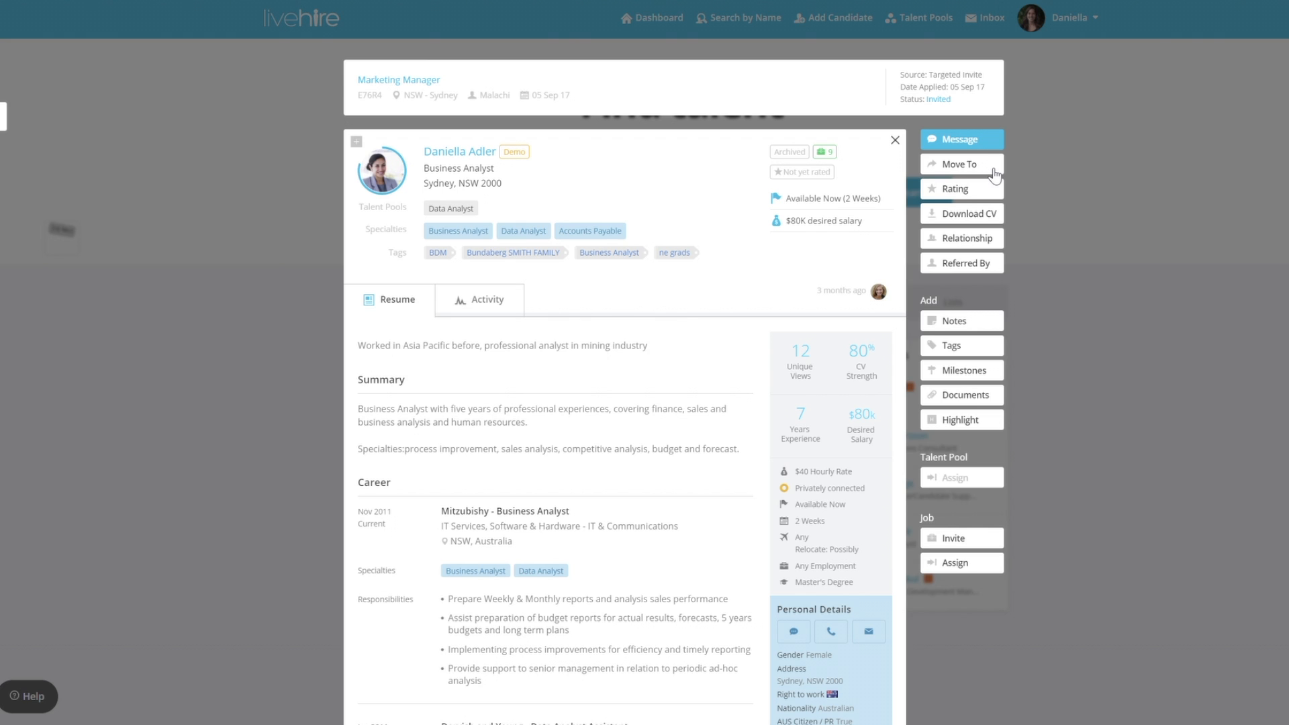
Step: Show the Download CV options: no original CV, PDF or Word profile available
click(959, 163)
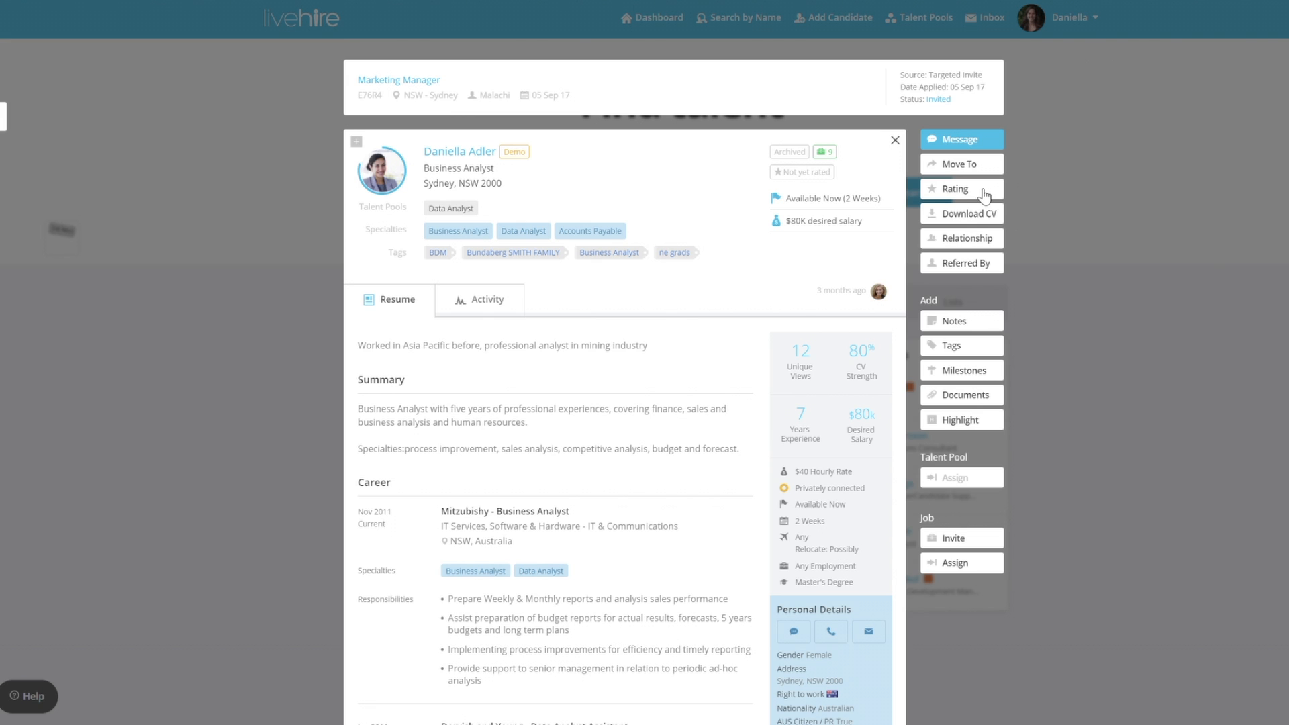
click(960, 212)
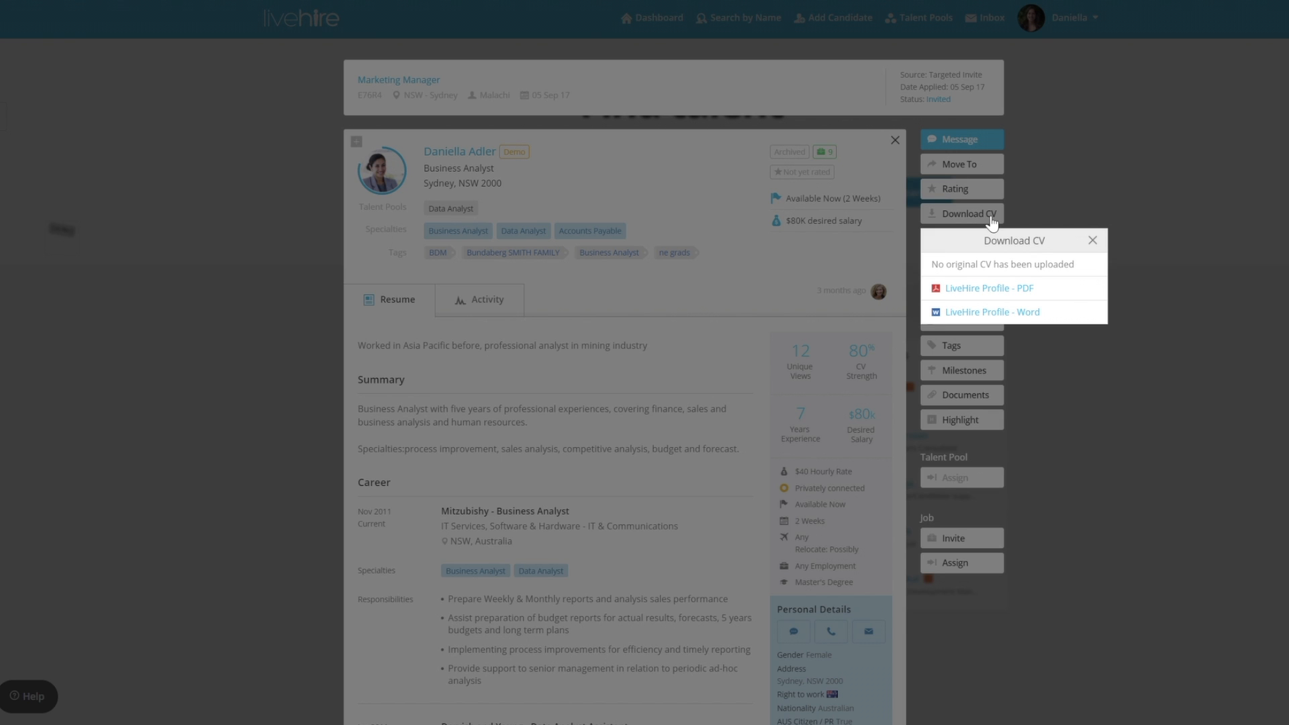
Step: Dismiss the CV popup and check the relationship options, leaving External as current
click(1091, 239)
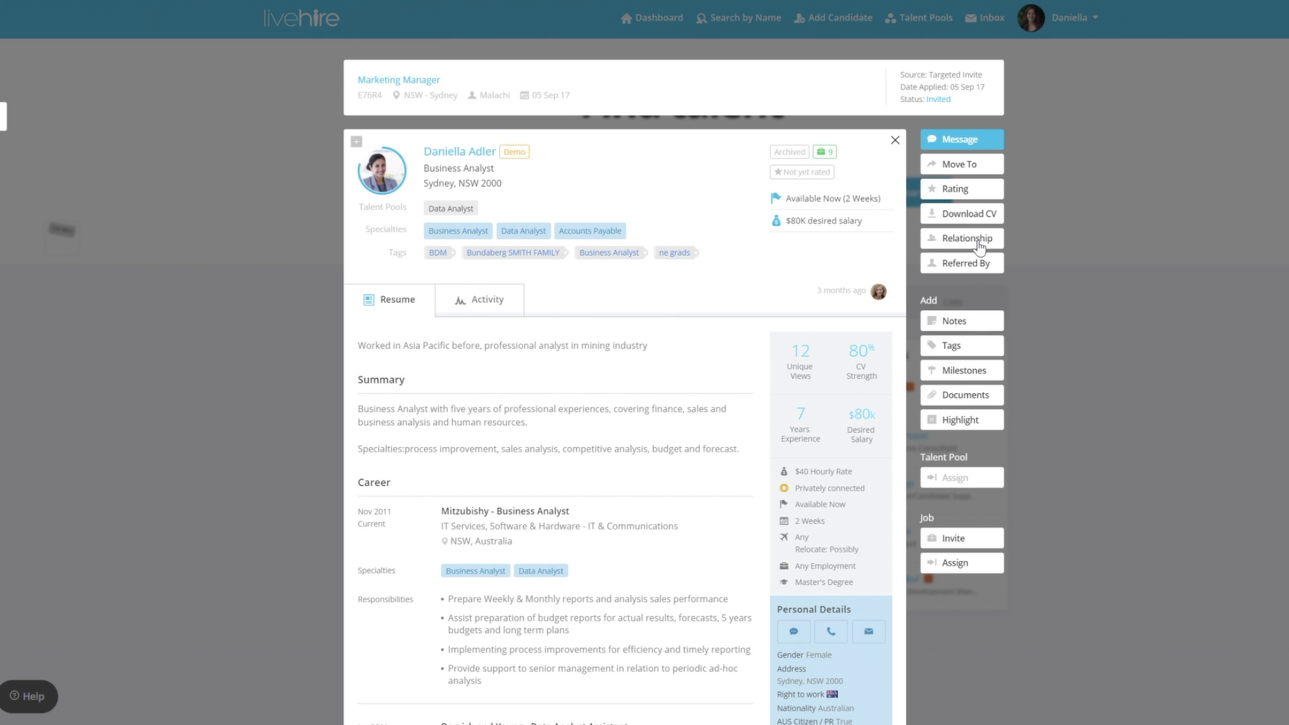
click(963, 238)
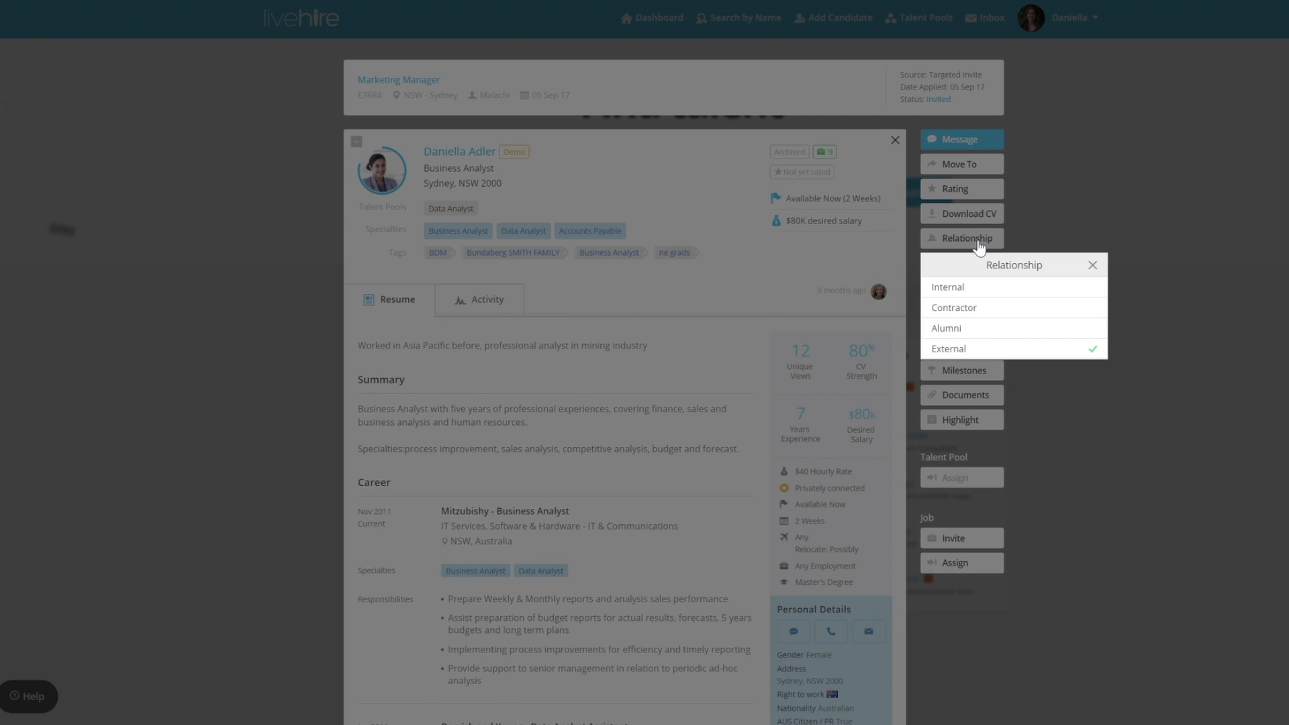
click(964, 263)
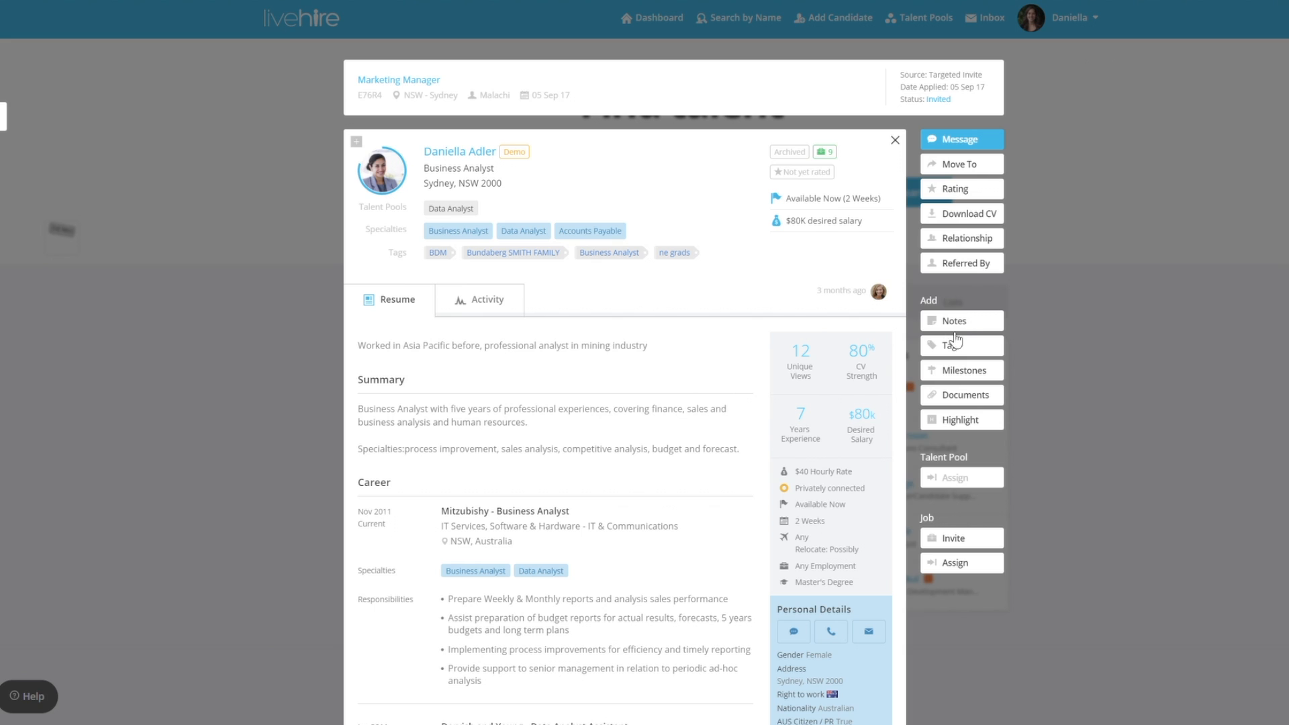
mouse_move(977, 329)
text(This per)
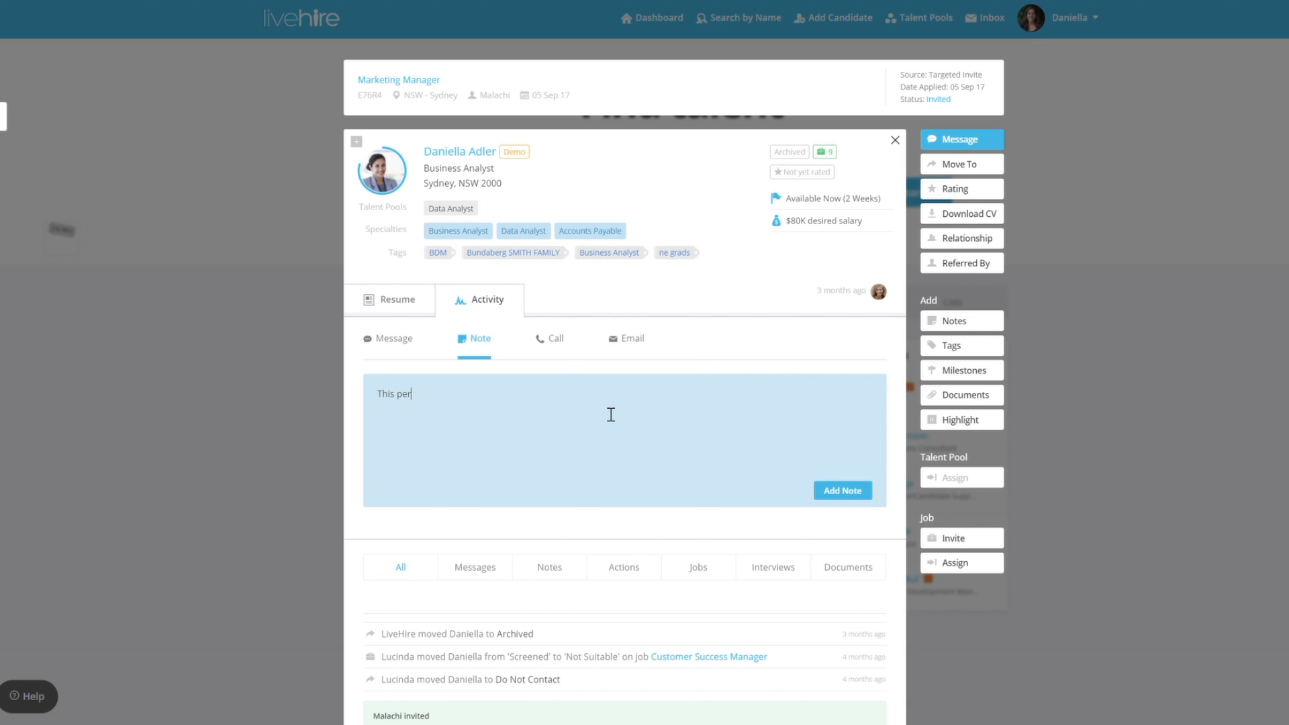
Step: Add the note 'This person would be great as a business analyst' and filter the log to Notes
text(son would be great as a business)
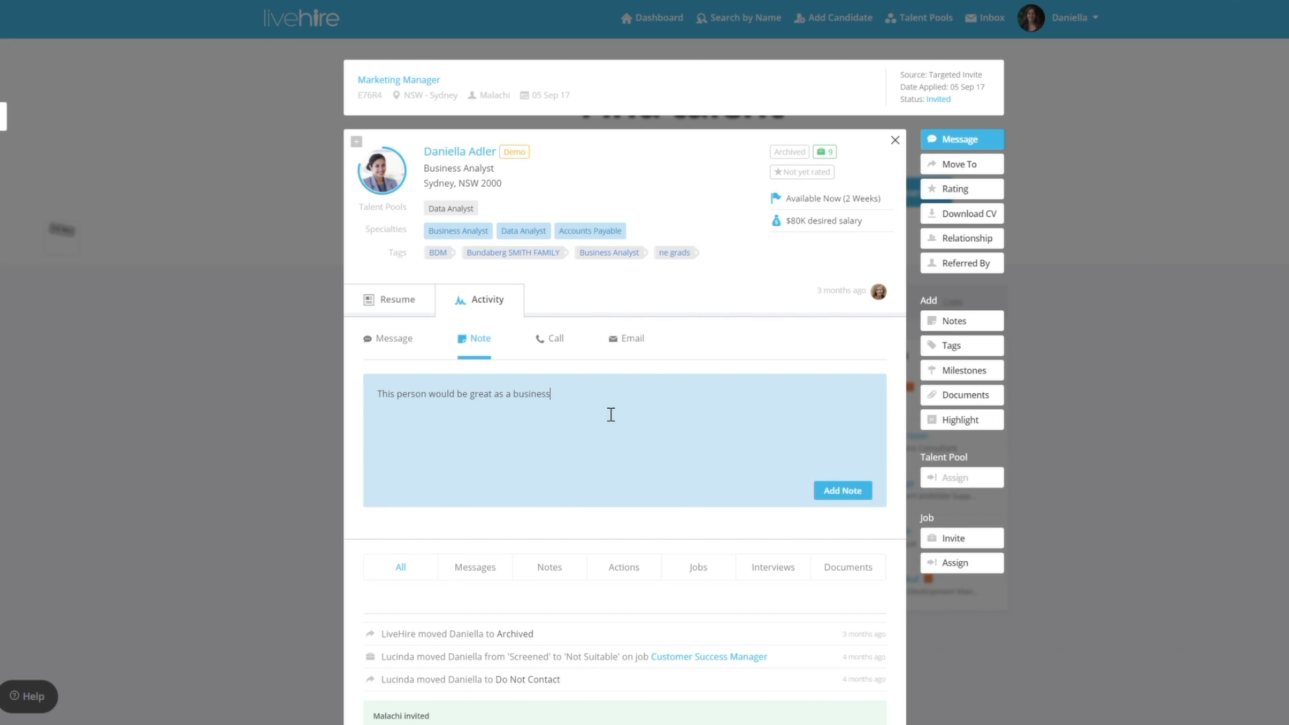
click(841, 490)
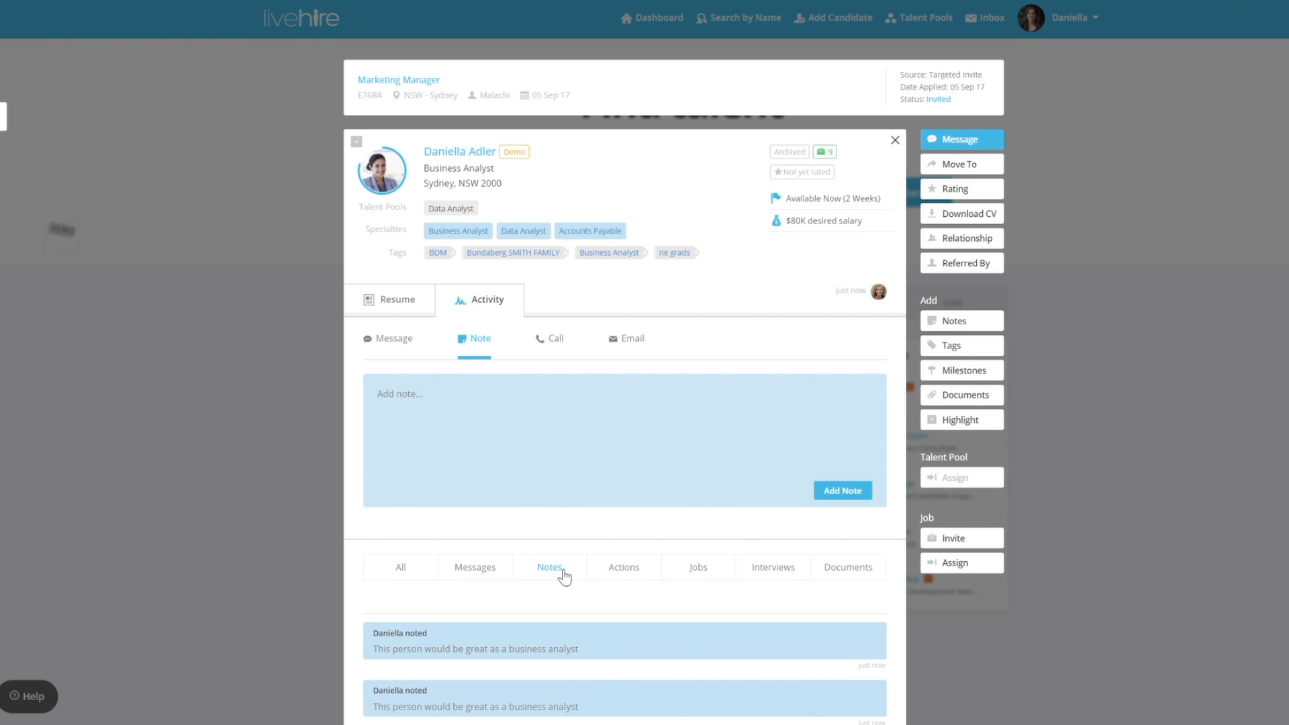
click(951, 344)
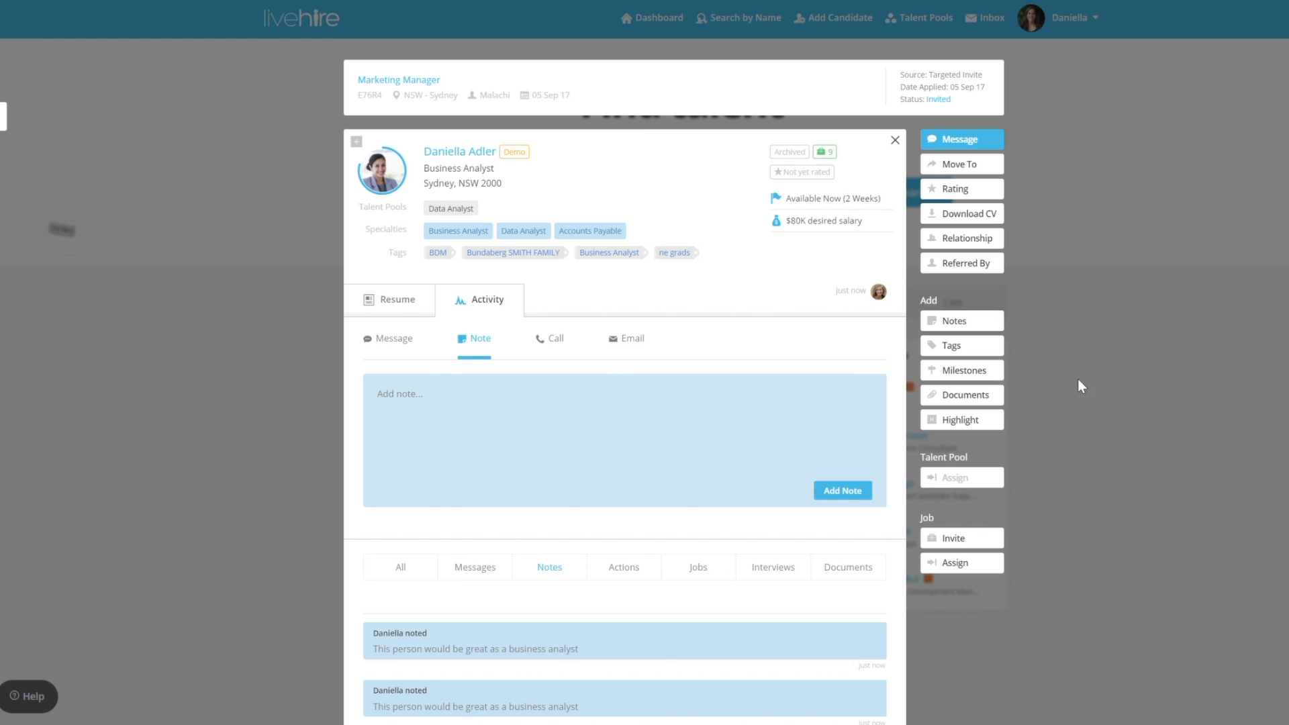
click(963, 370)
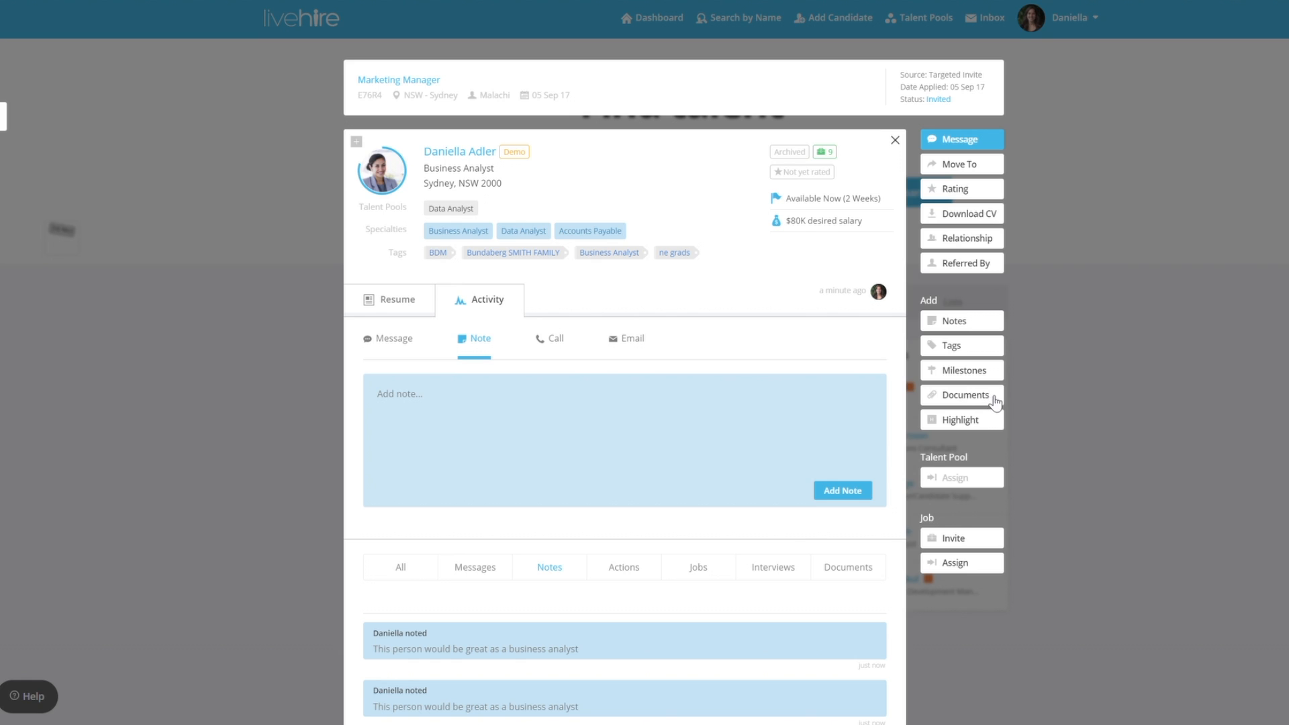
Step: Save the highlight 'Great for the upcoming business analyst role' on the profile
click(965, 394)
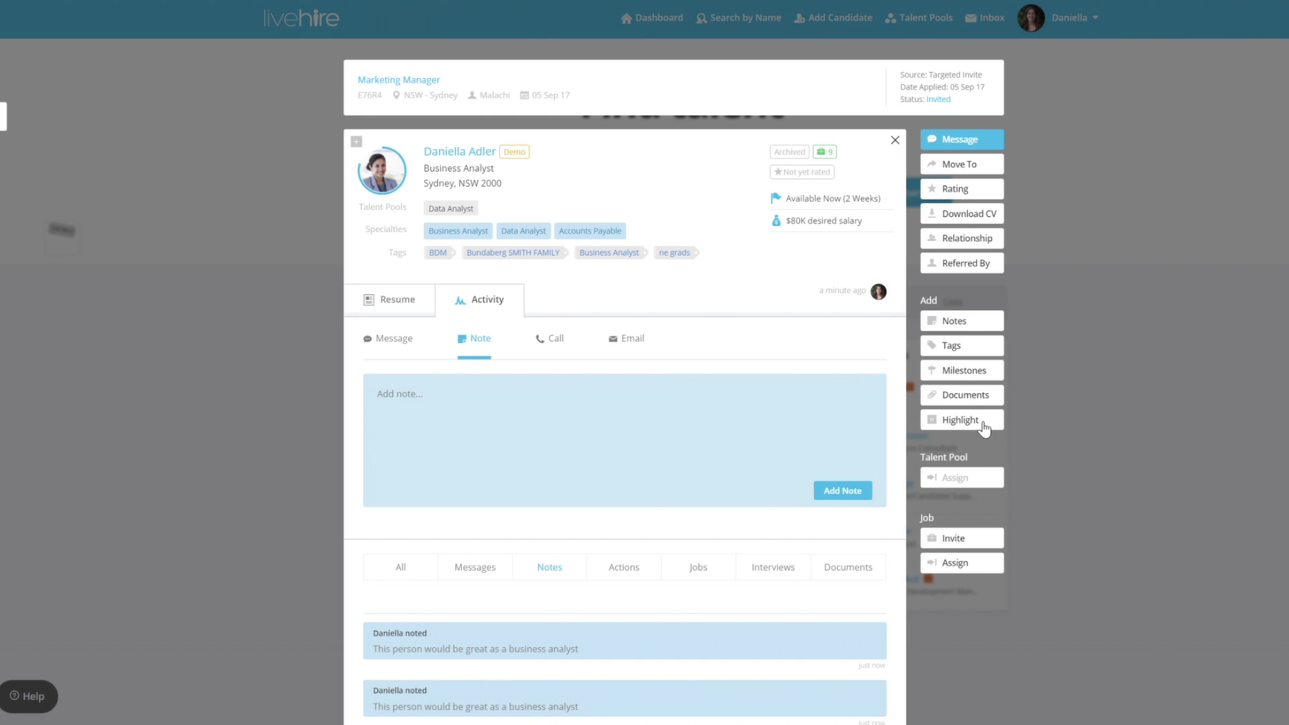
text(Great for the upcoming business analyst role)
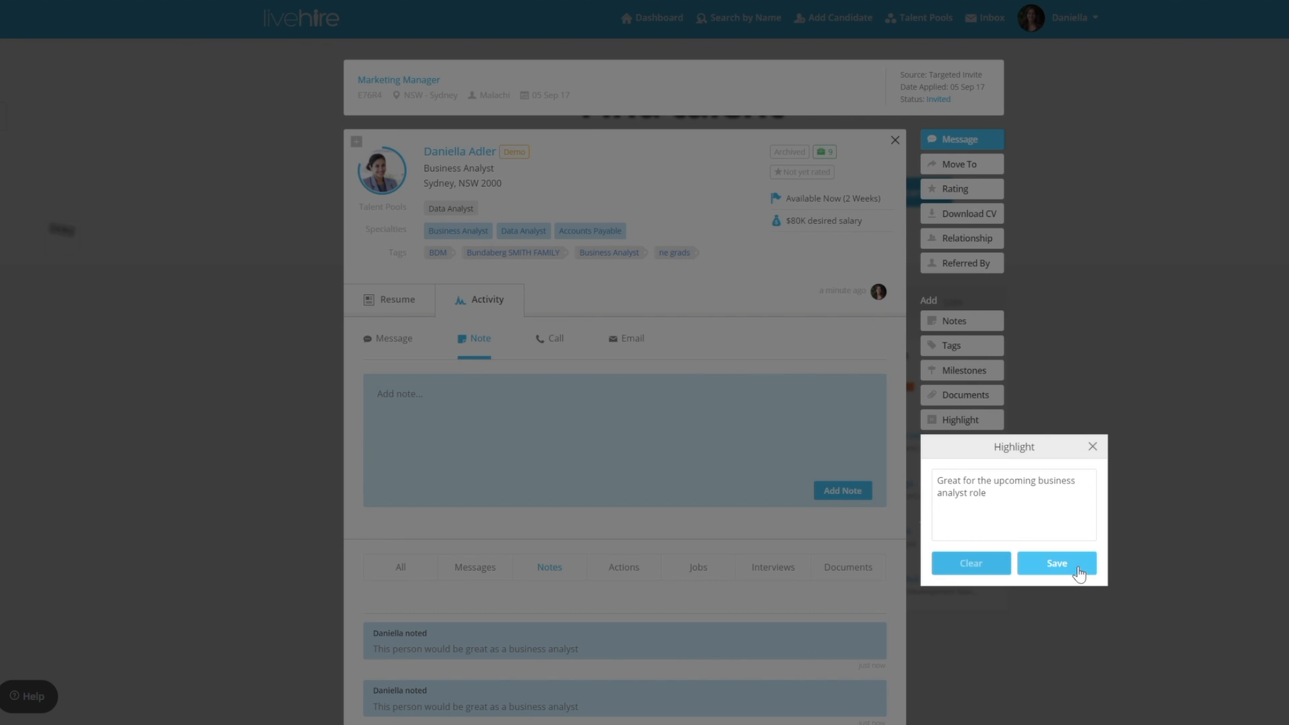
click(1057, 563)
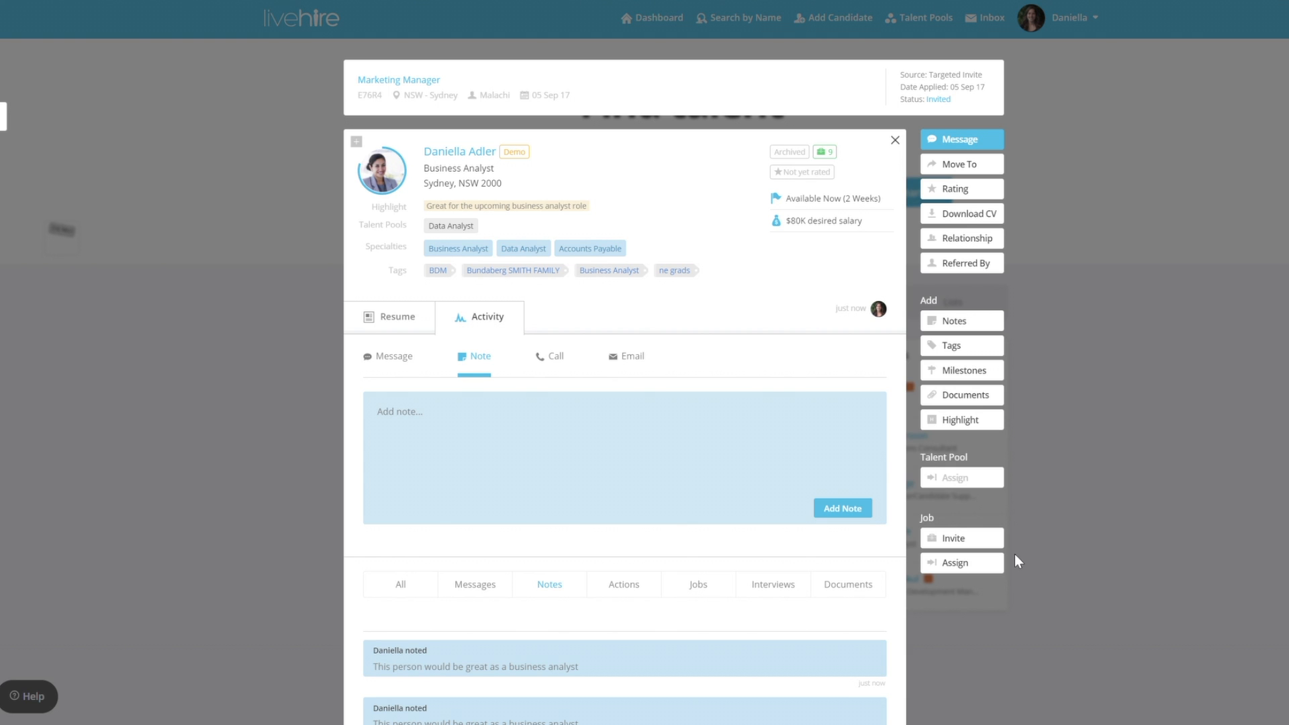
mouse_move(643, 538)
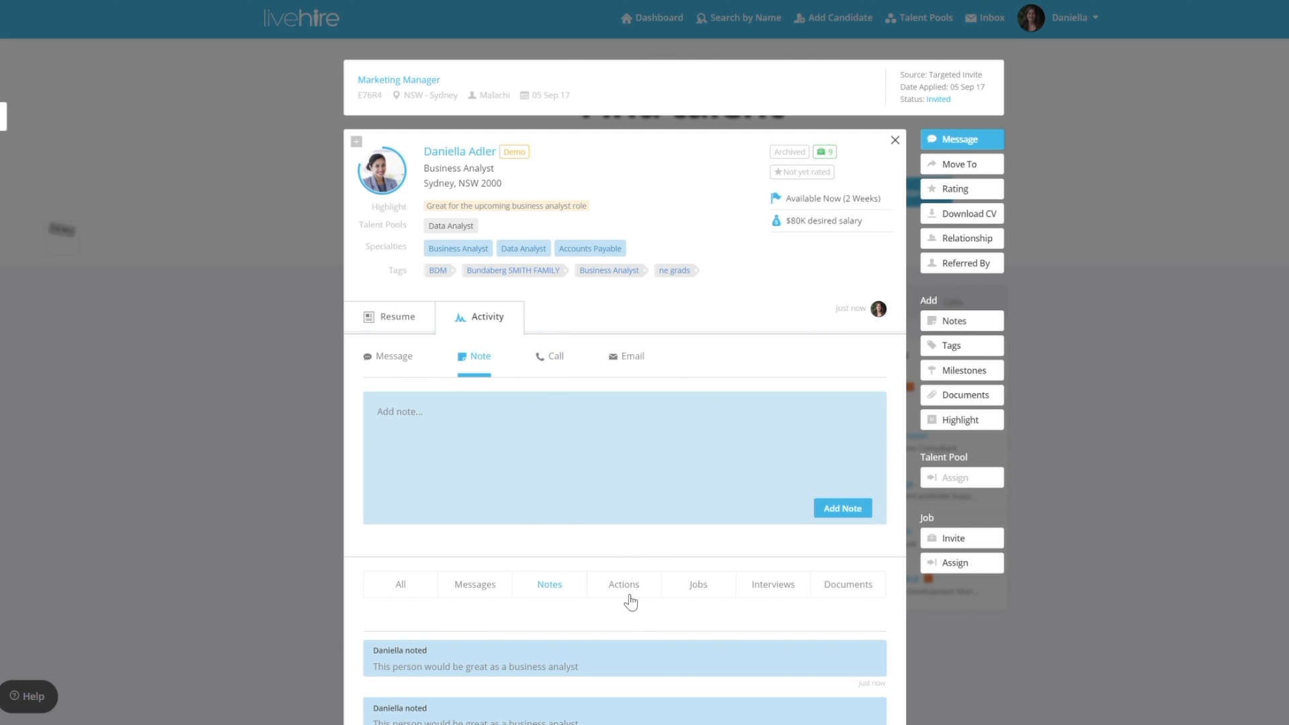
mouse_move(634, 593)
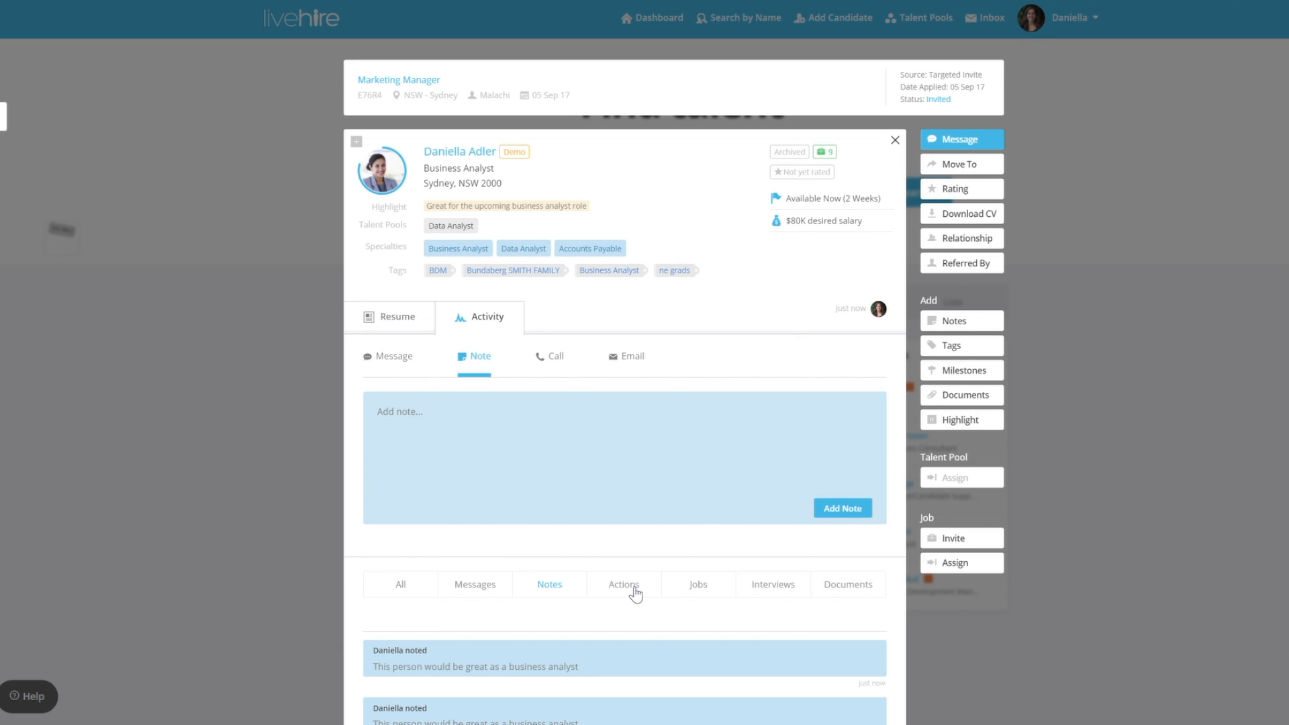
Step: Filter the activity log to Actions, then to Jobs, both showing no entries
click(622, 583)
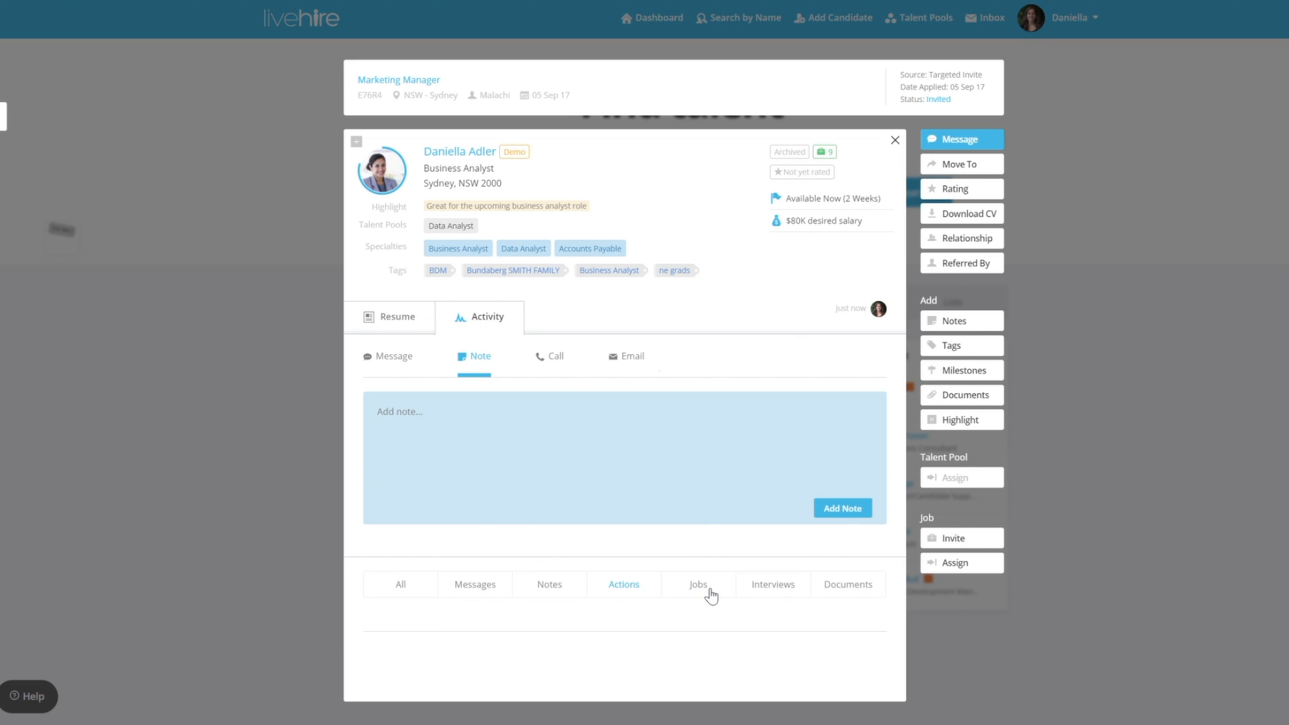
click(697, 583)
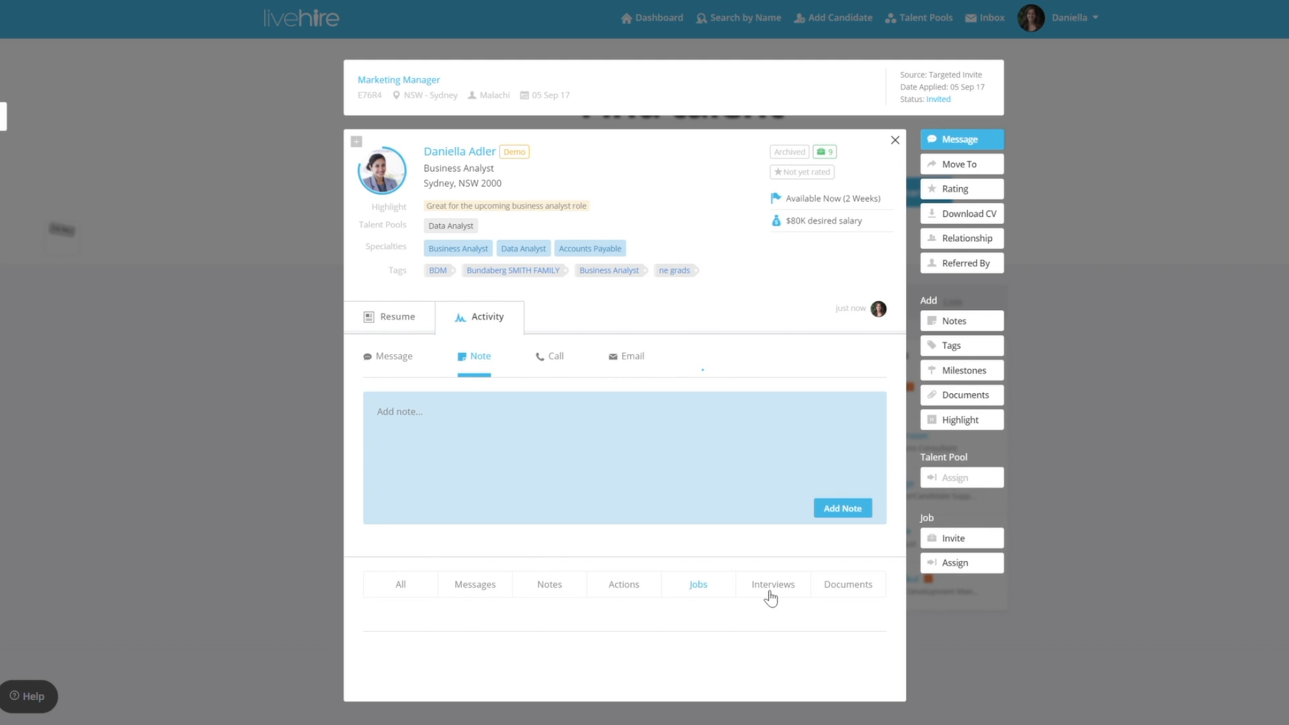